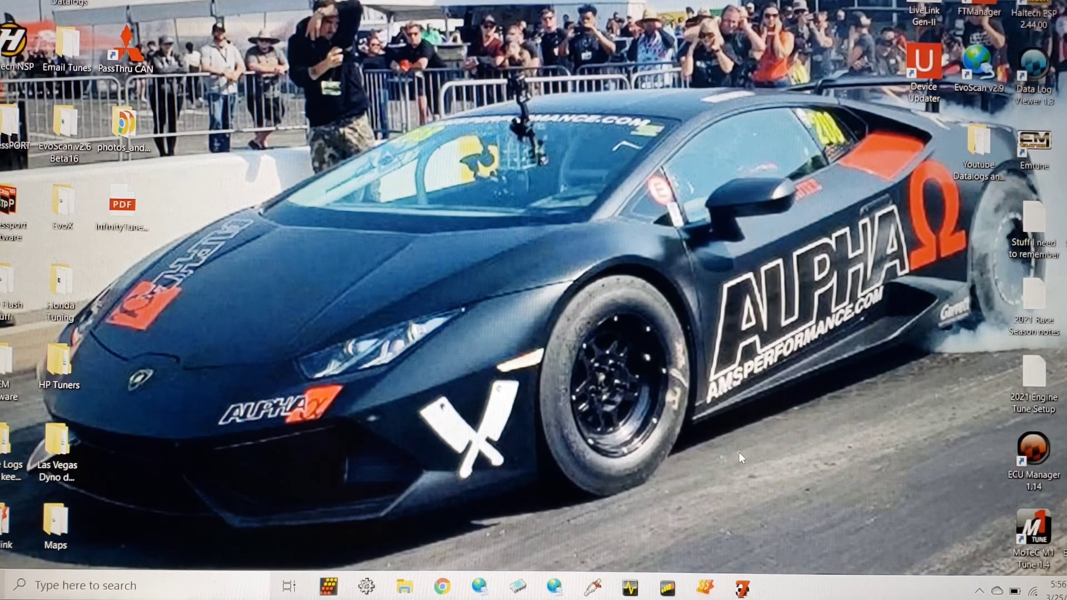
# Step: Launch WinPEP 7 from the desktop shortcut, showing the 57 Trim-SD-2.5 run files
pyautogui.click(740, 586)
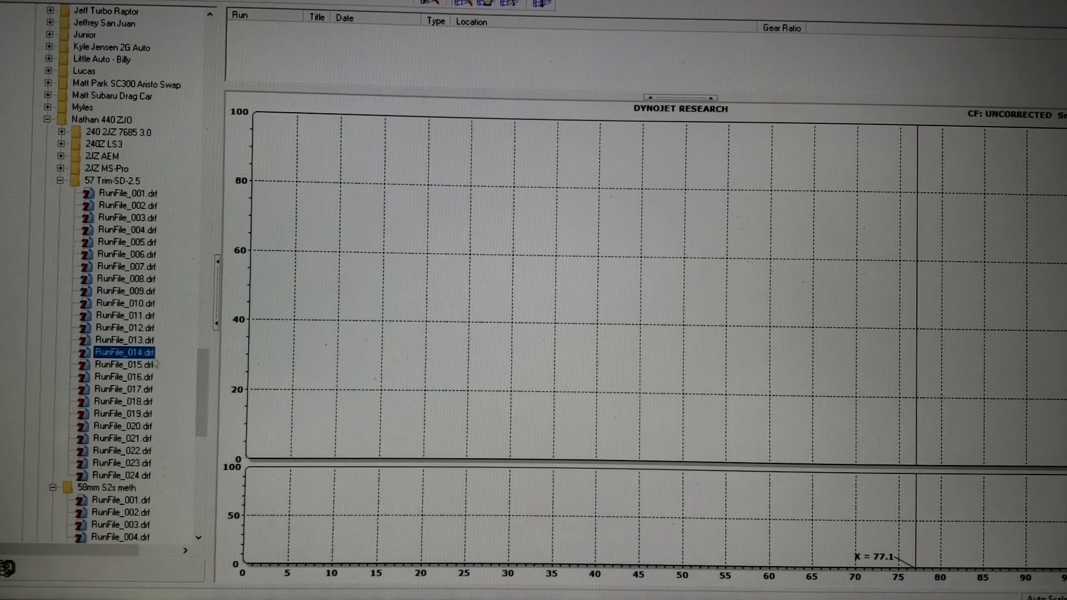
# Step: Graph RunFile_012, peaking at 297.13 hp with 15.90 psi boost
pyautogui.click(123, 327)
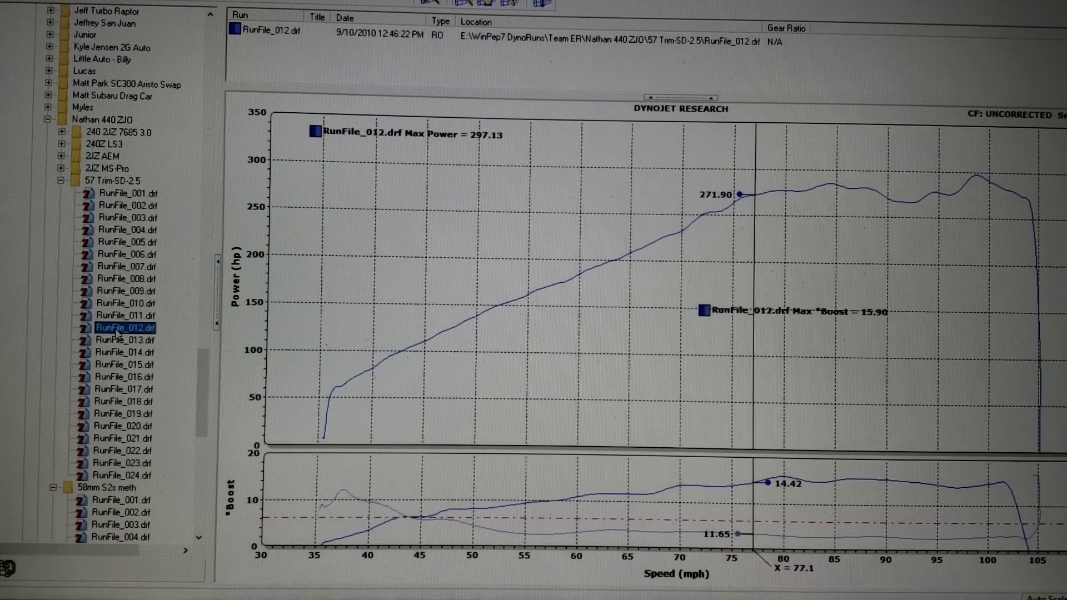
pyautogui.moveTo(737, 362)
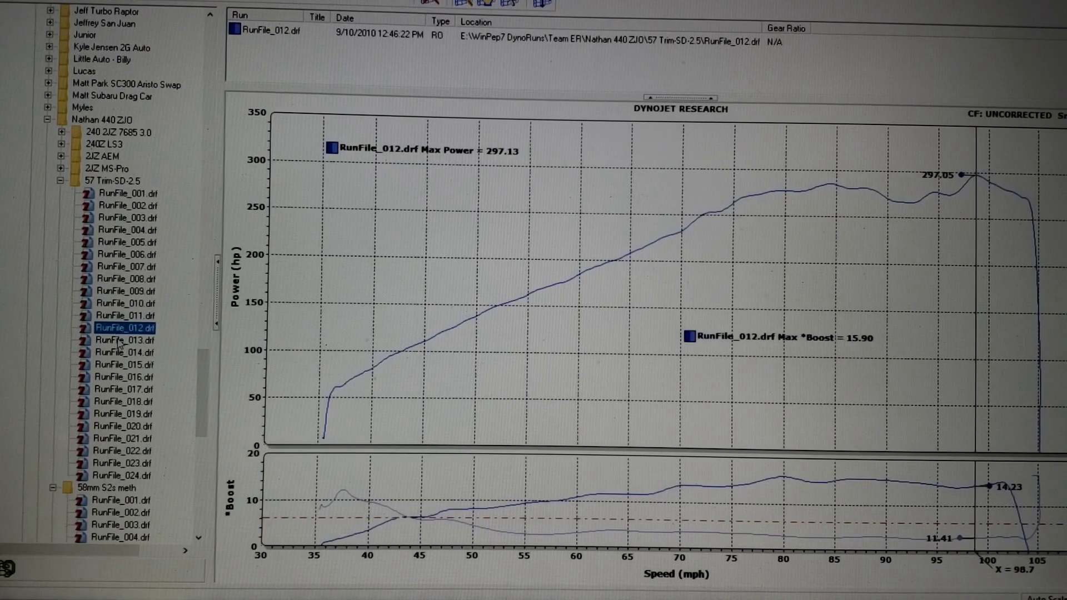
# Step: Add RunFile_013 as an overlay, peaking at 315.02 hp versus 297.13 hp
pyautogui.click(124, 340)
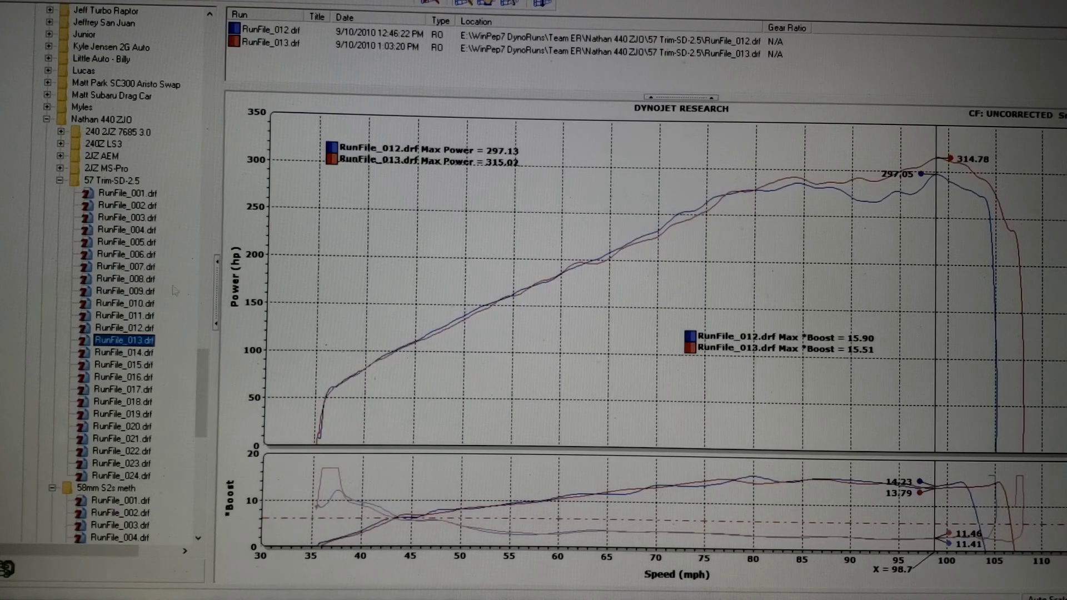
pyautogui.moveTo(757, 211)
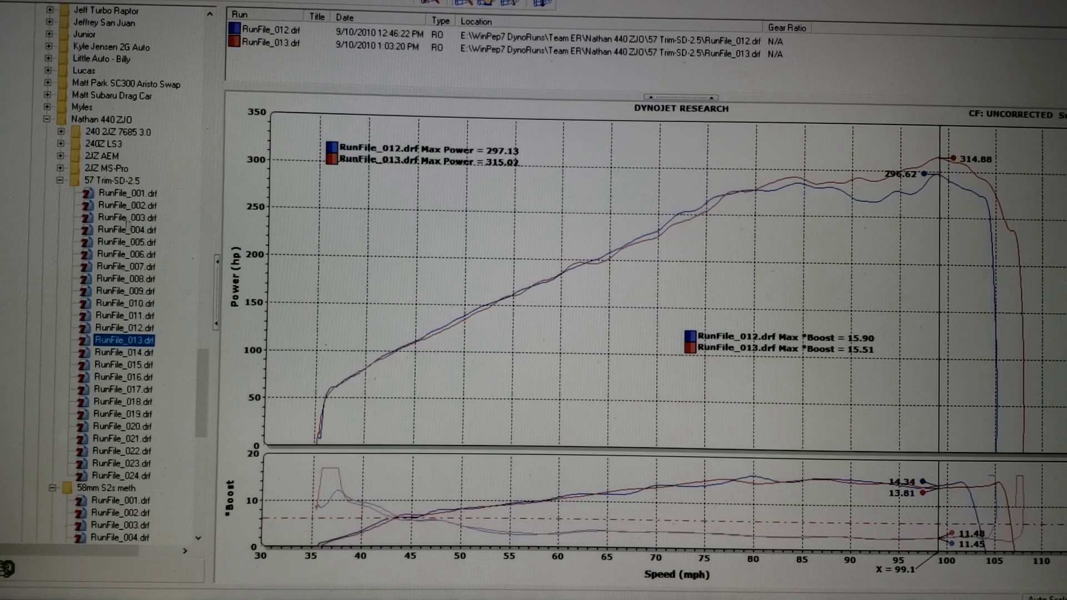
pyautogui.moveTo(122, 303)
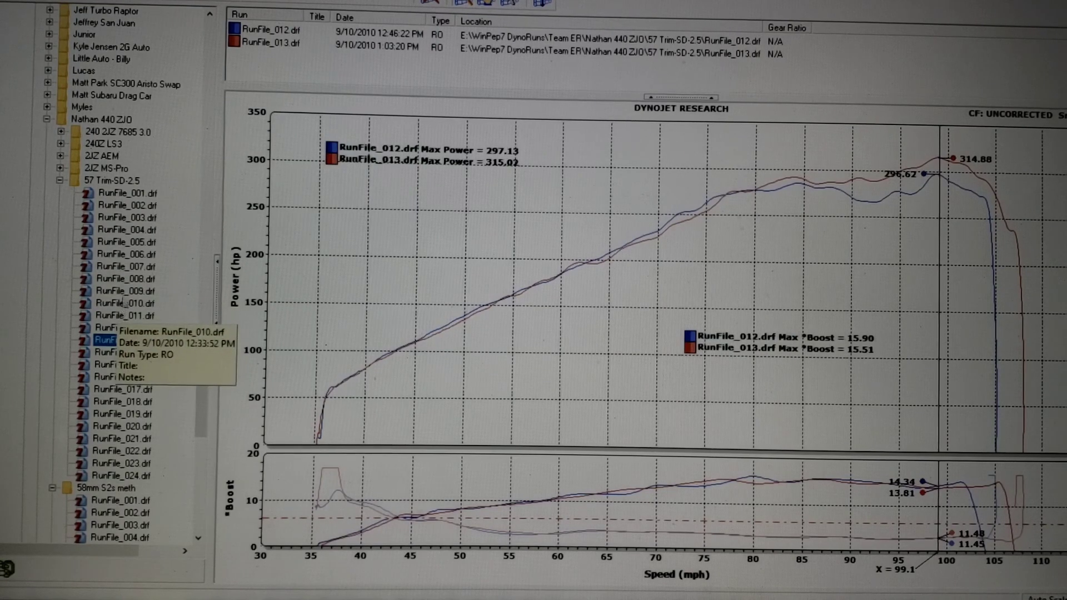
# Step: Move the graph cursor to 92.4 mph, reading 287.86 hp for run 013 versus 266.00 hp for run 012
pyautogui.click(123, 340)
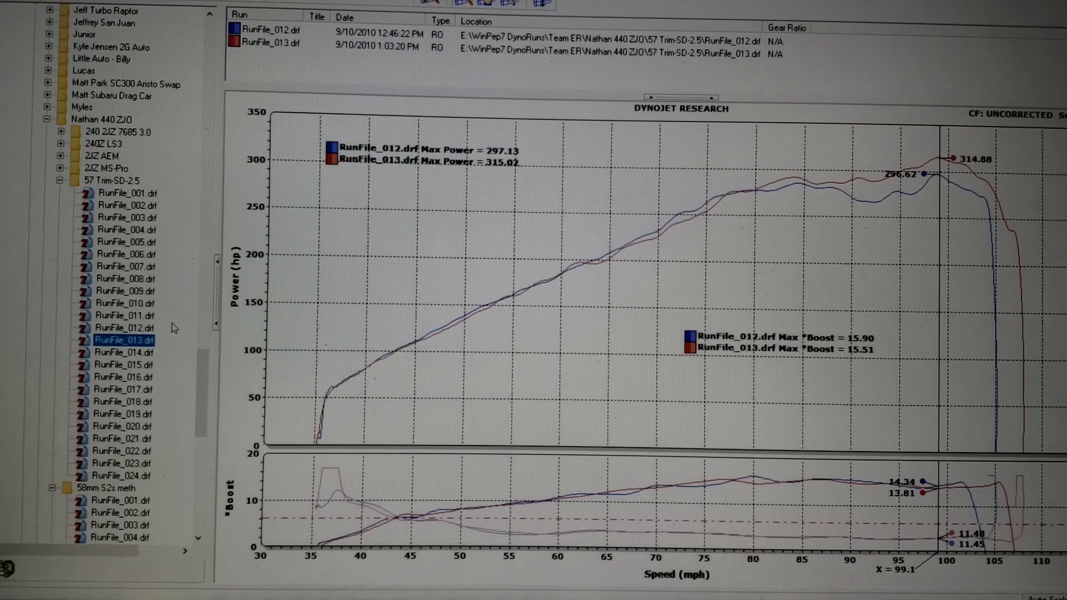
pyautogui.moveTo(38, 282)
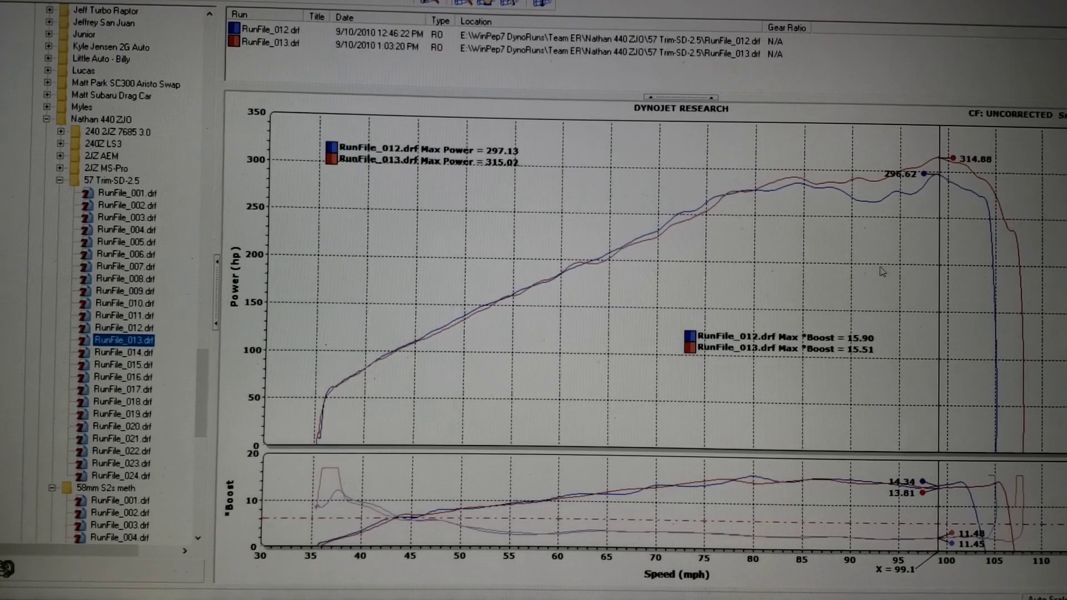
pyautogui.moveTo(938, 272); pyautogui.dragTo(873, 273)
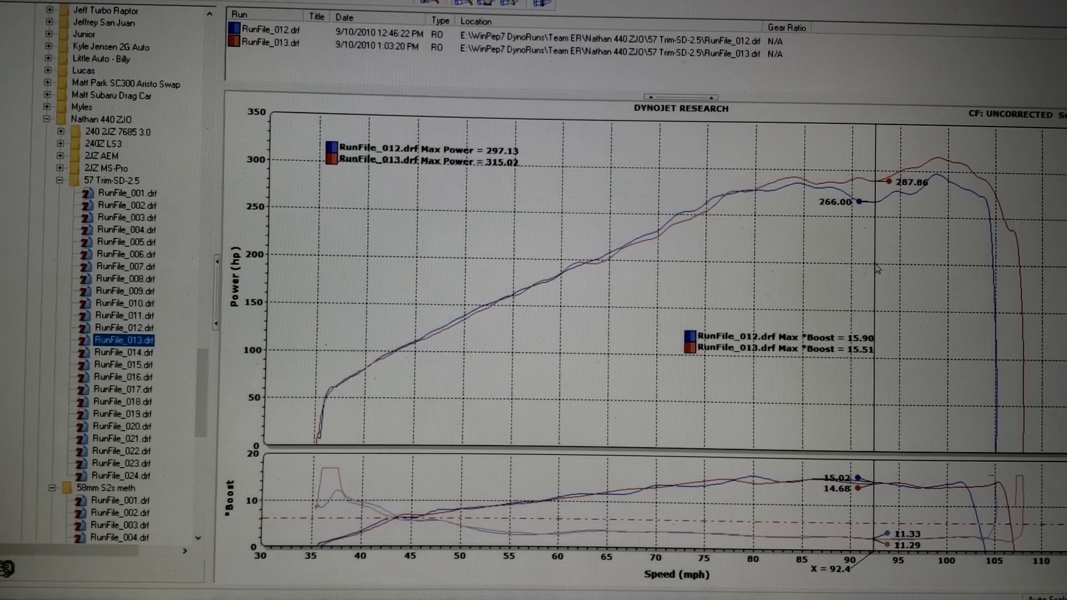
pyautogui.moveTo(812, 242)
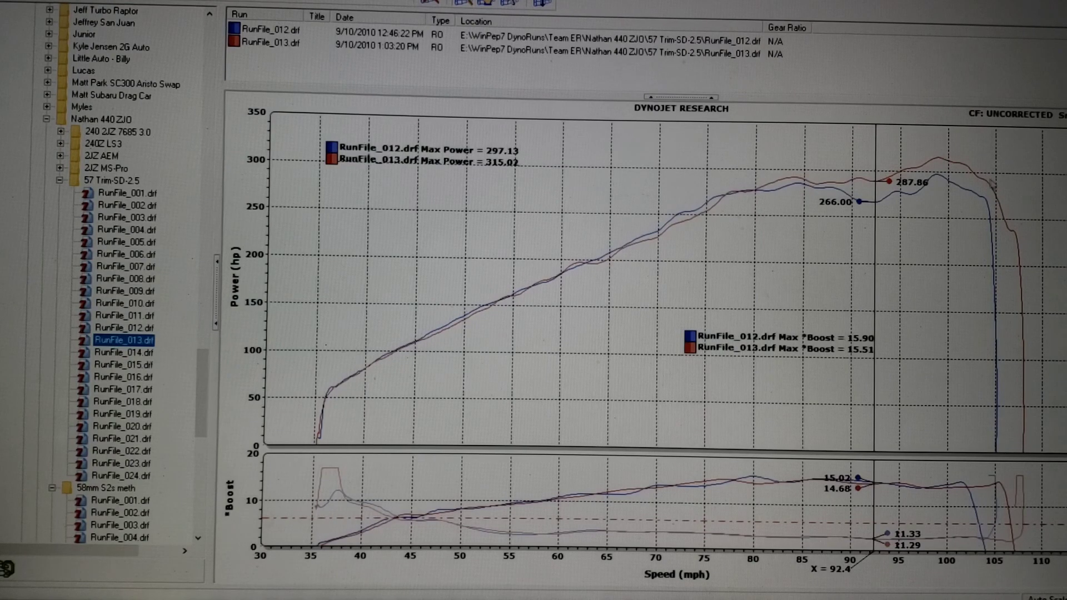
pyautogui.moveTo(834, 189)
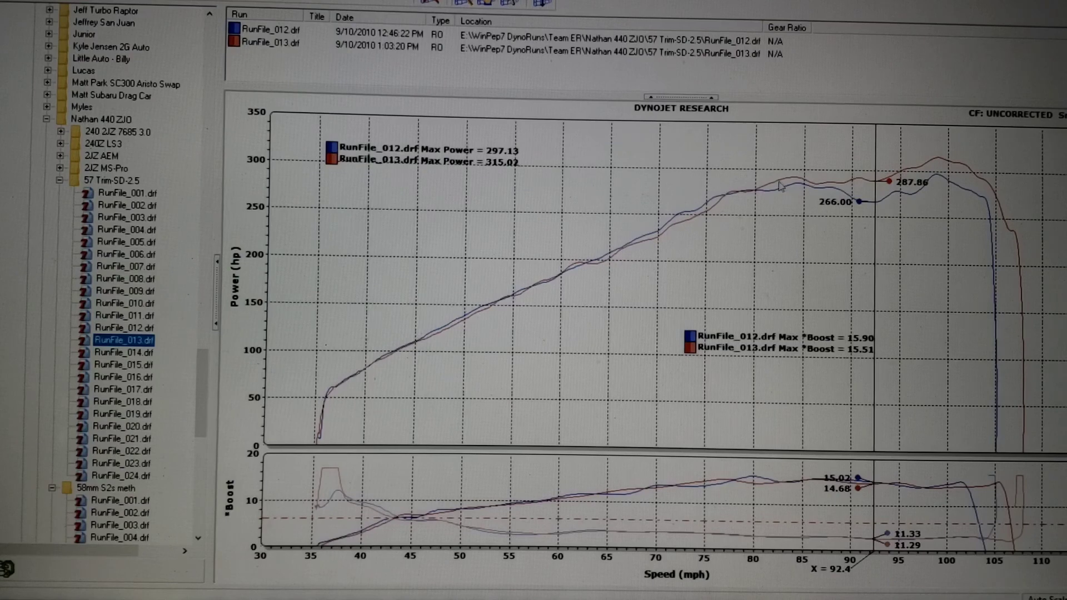
pyautogui.moveTo(939, 194)
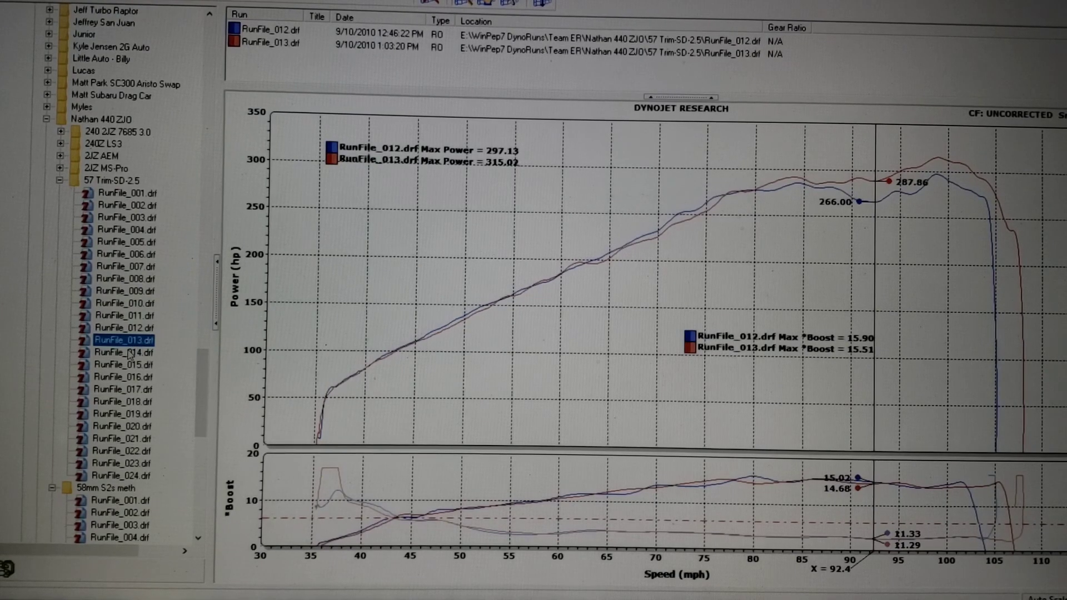
# Step: Add RunFile_014 as a third overlay, peaking at 324.88 hp with 19.08 psi boost
pyautogui.click(119, 352)
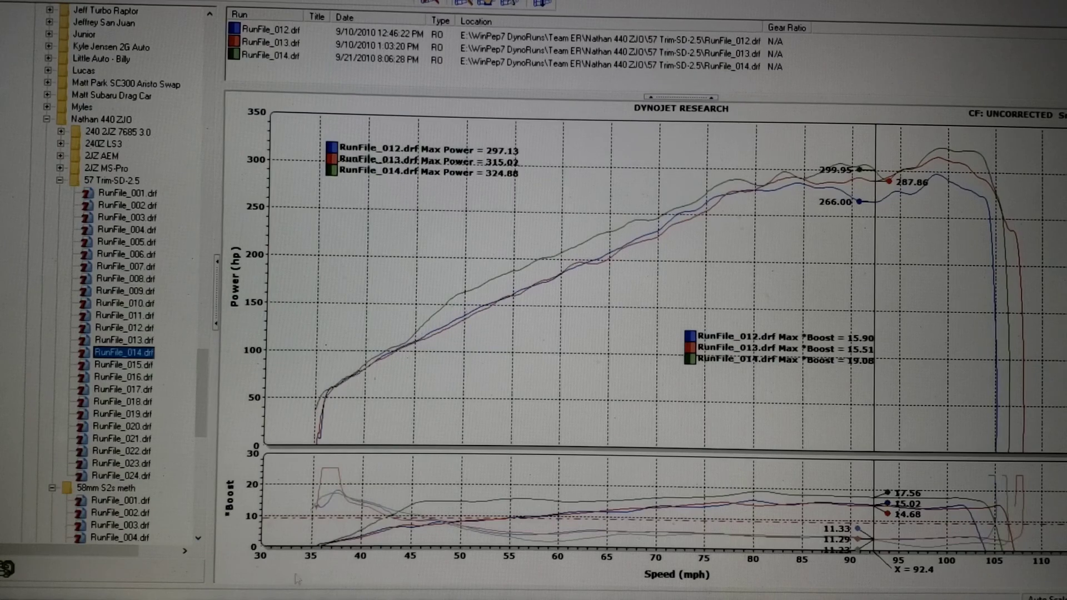
pyautogui.moveTo(466, 348)
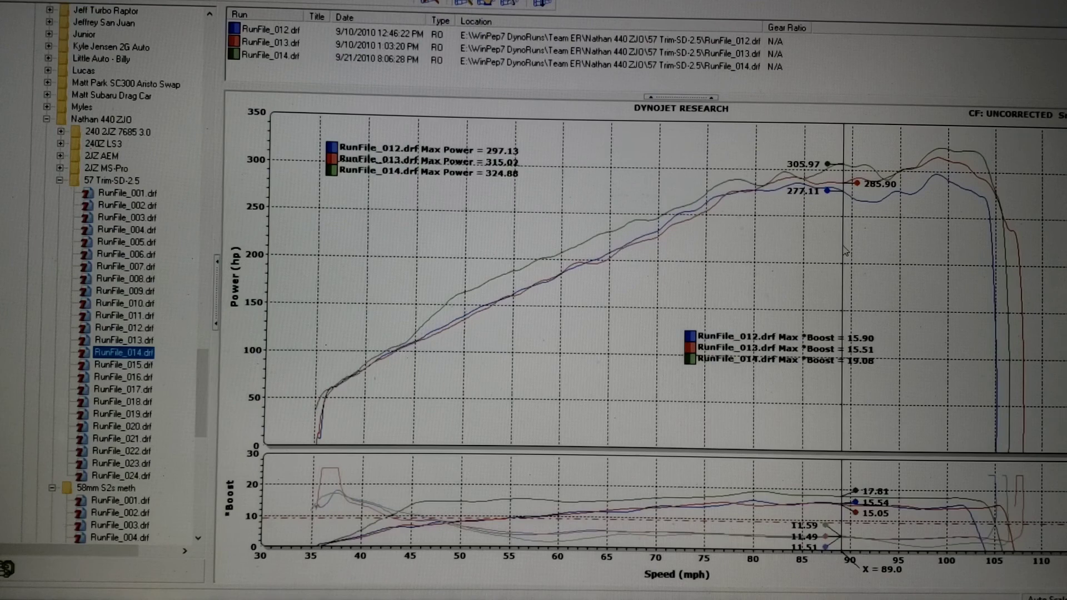
pyautogui.moveTo(873, 241)
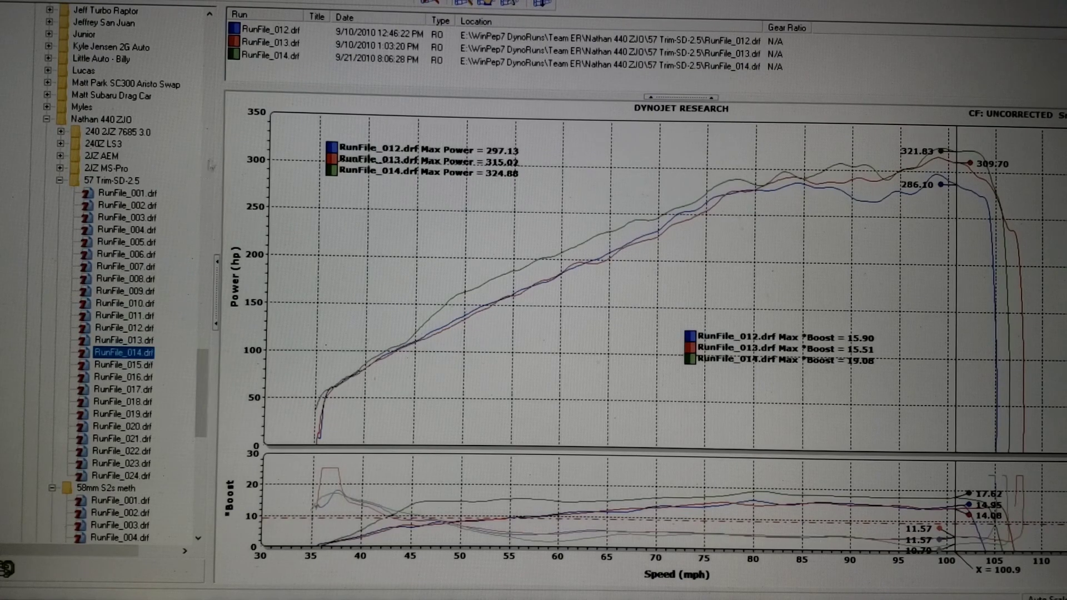
pyautogui.moveTo(201, 13)
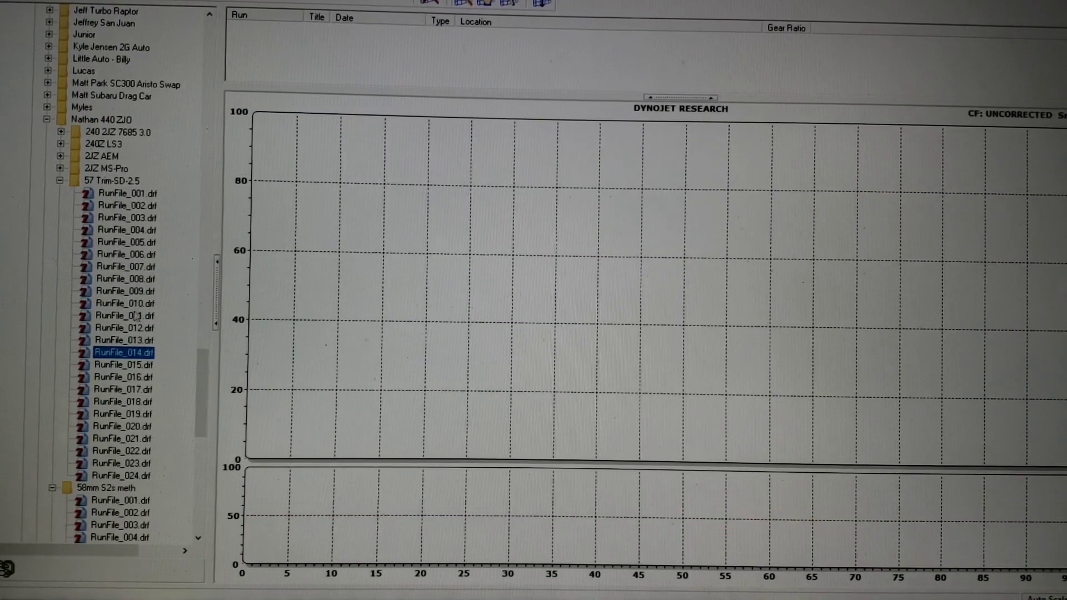
# Step: Graph runs 013 through 015 together and read their curves at about 84 mph
pyautogui.click(122, 340)
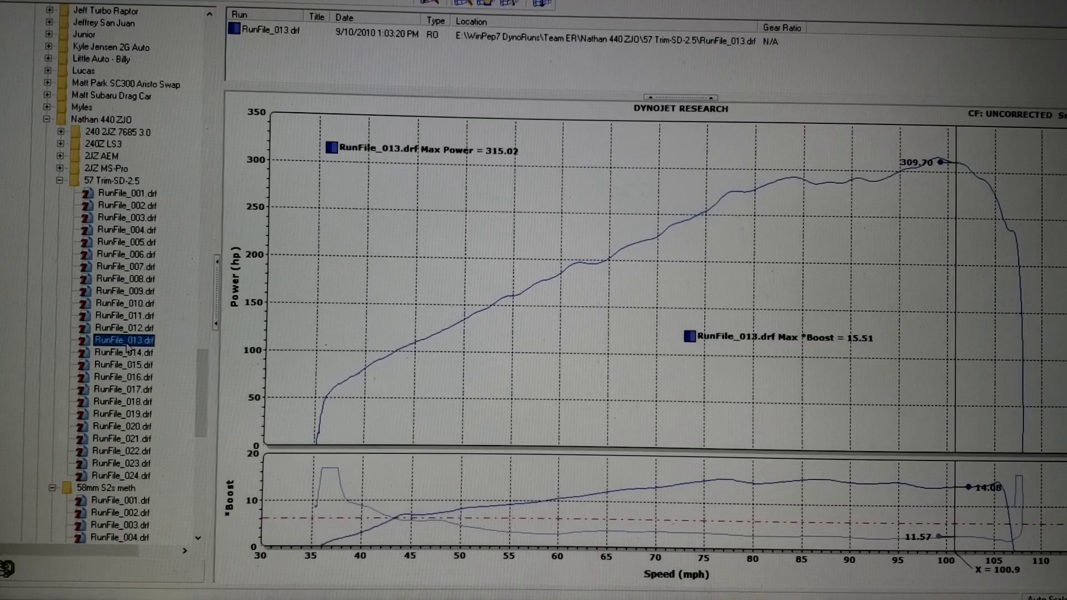
pyautogui.click(123, 352)
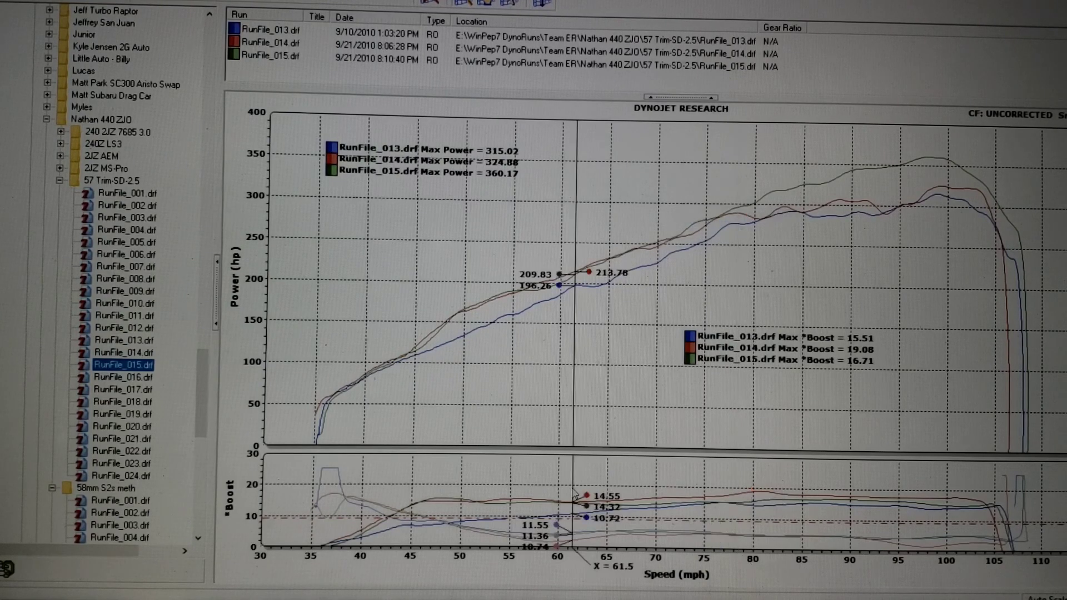
pyautogui.click(792, 273)
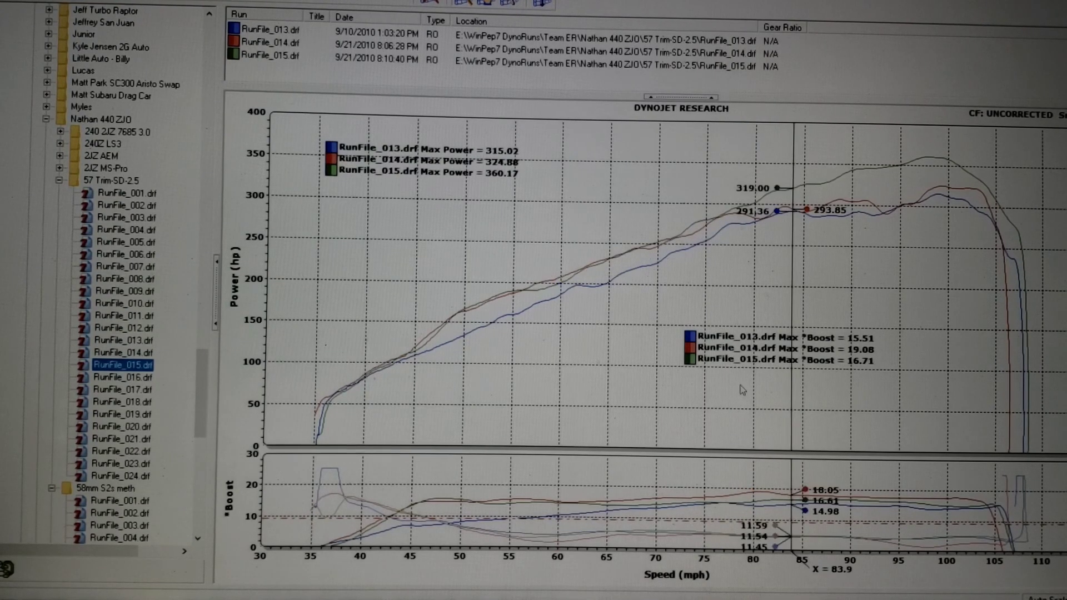
pyautogui.moveTo(758, 301)
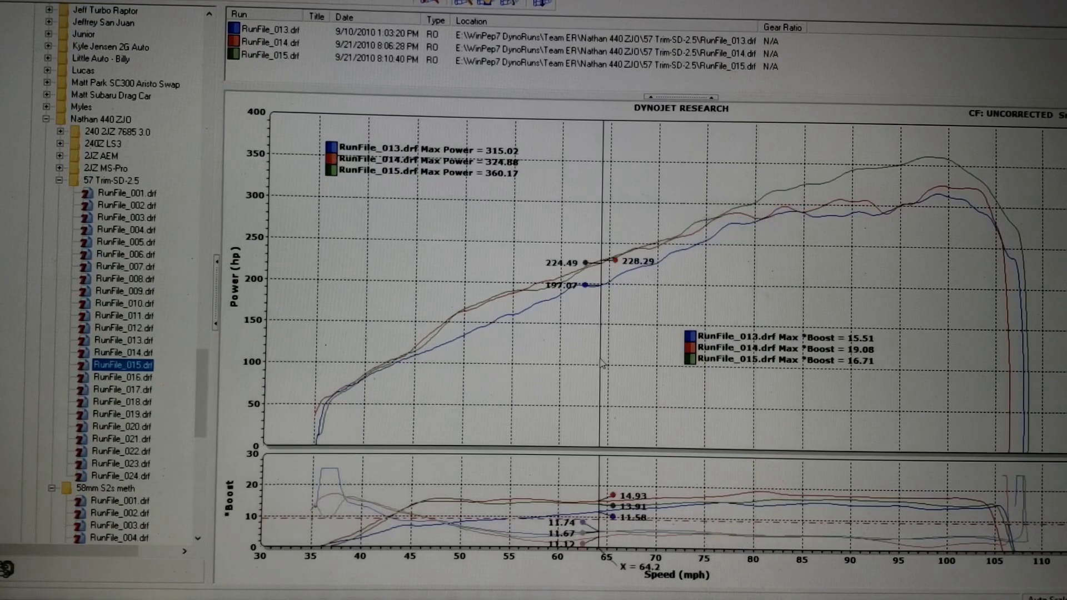
pyautogui.moveTo(746, 311)
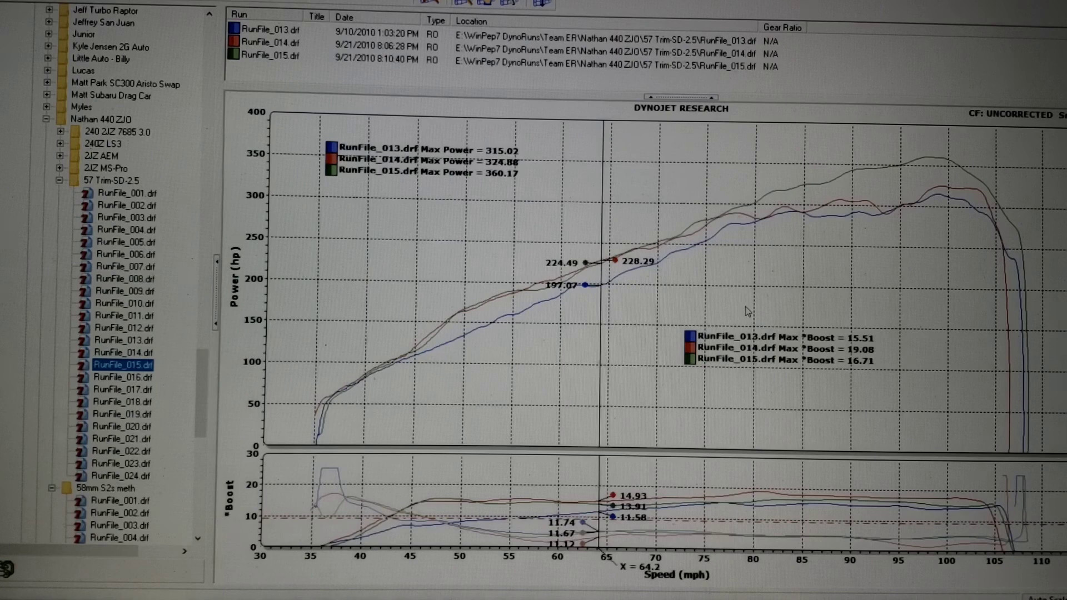
# Step: Read the three runs at 93.8 mph, with run 015 at 347.11 hp versus 293.01 and 289.77 hp
pyautogui.click(744, 272)
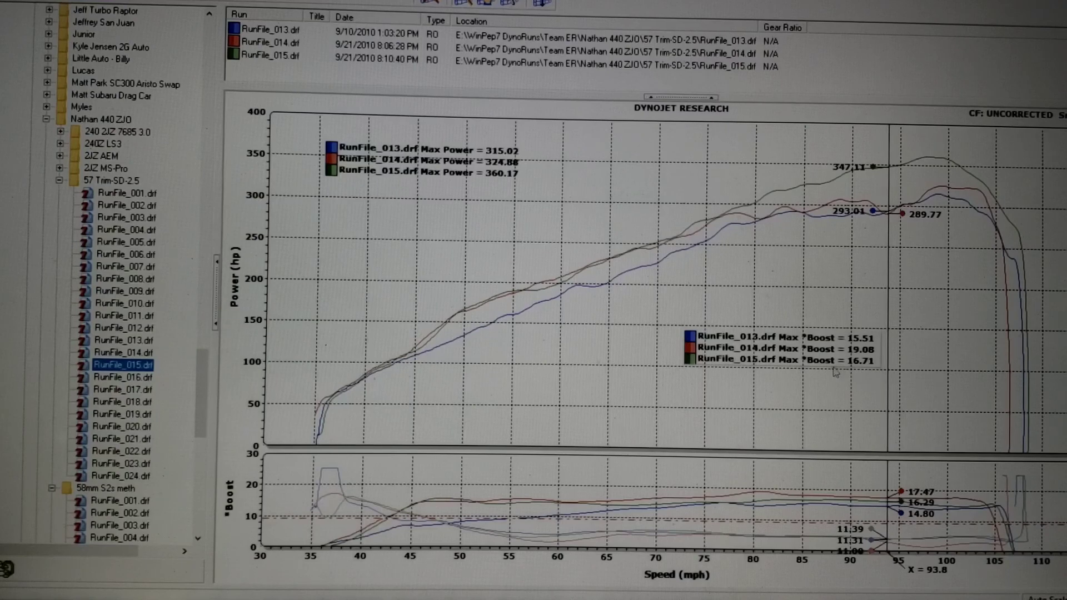
pyautogui.moveTo(867, 388)
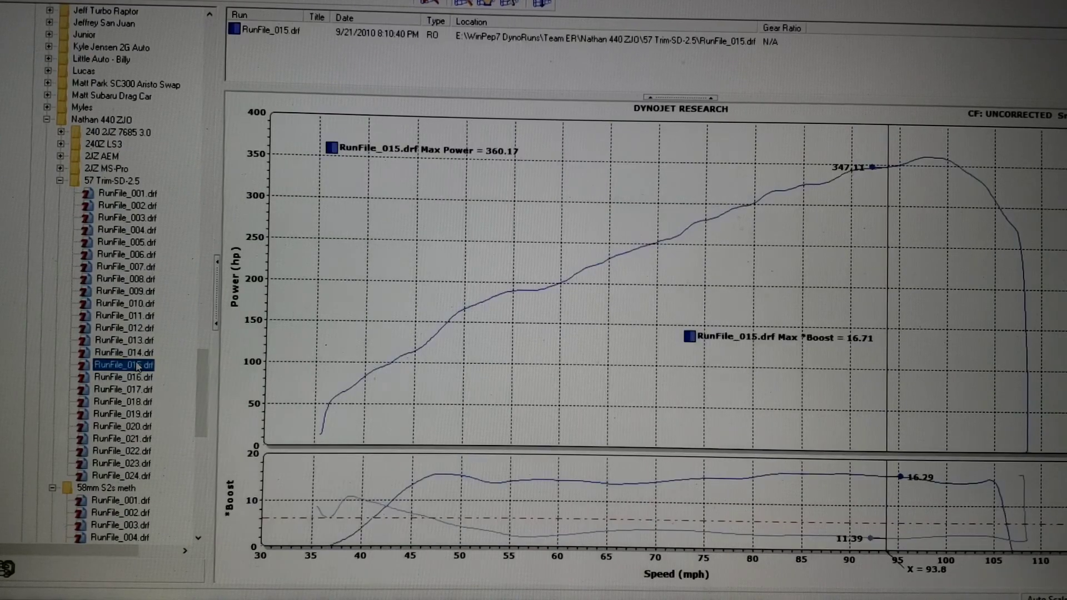
# Step: Add RunFile_016 to the graph, peaking at 356.71 hp with 17.13 boost versus run 015's 360.17 hp
pyautogui.click(122, 376)
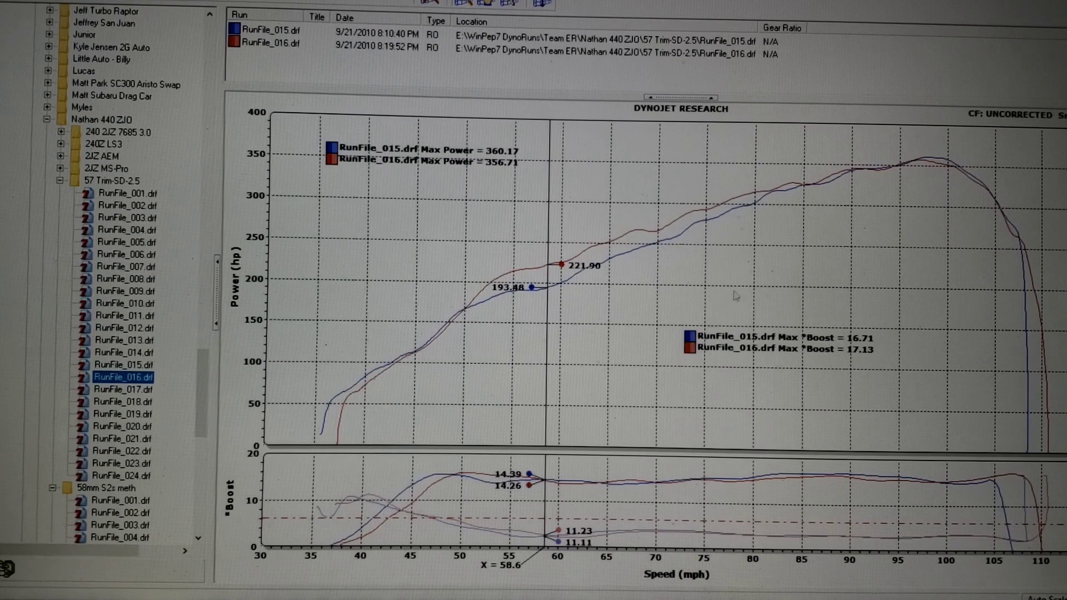
pyautogui.moveTo(746, 284)
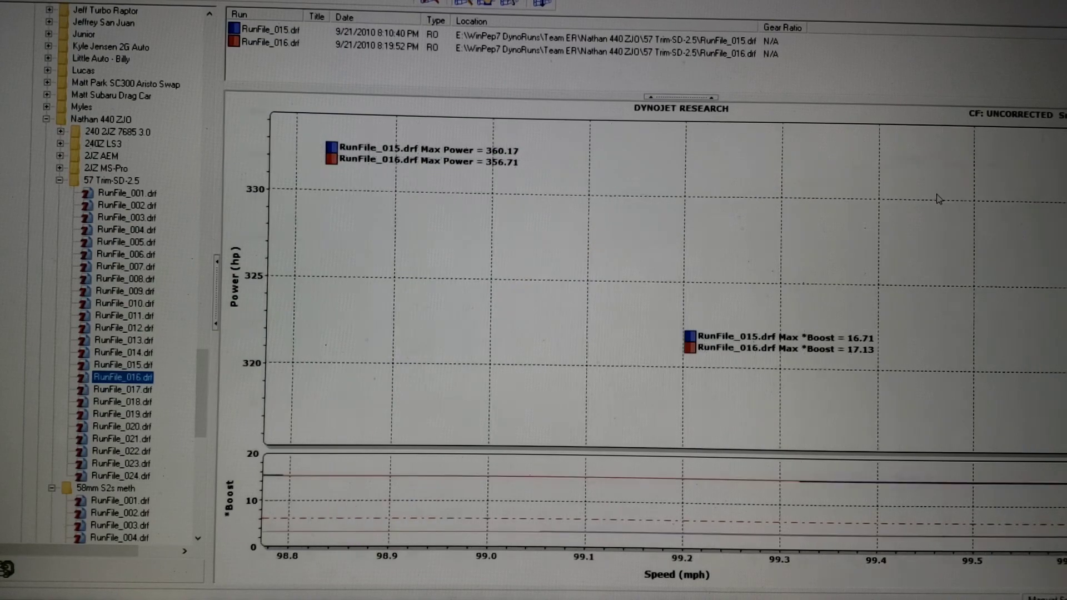
# Step: Restore the full speed range, reading run 015 at 359.76 hp against 353.49 hp at 98.8 mph
pyautogui.rightClick(938, 198)
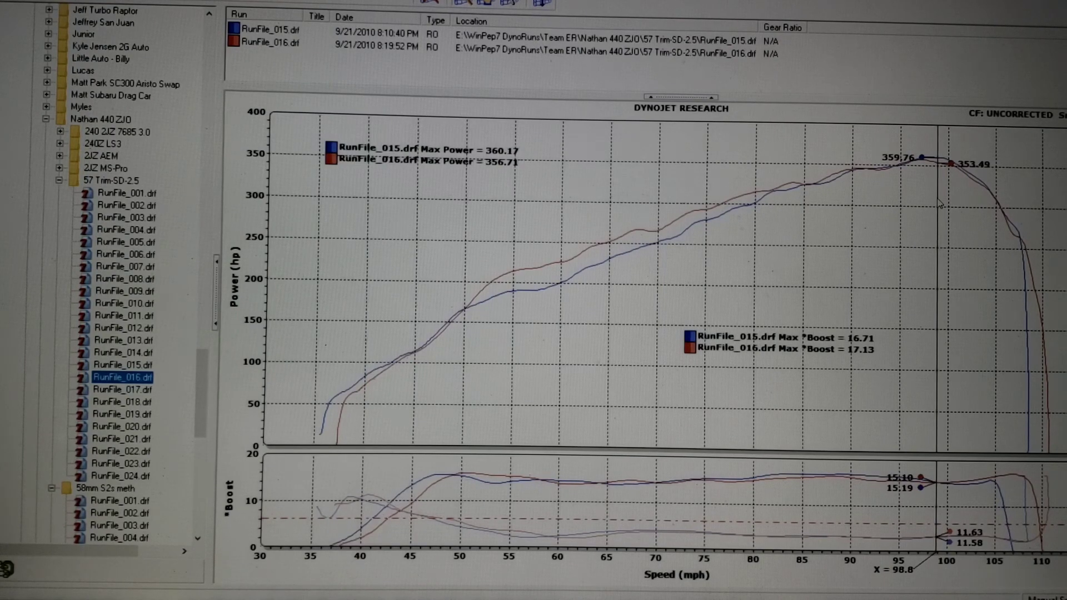
pyautogui.moveTo(865, 158)
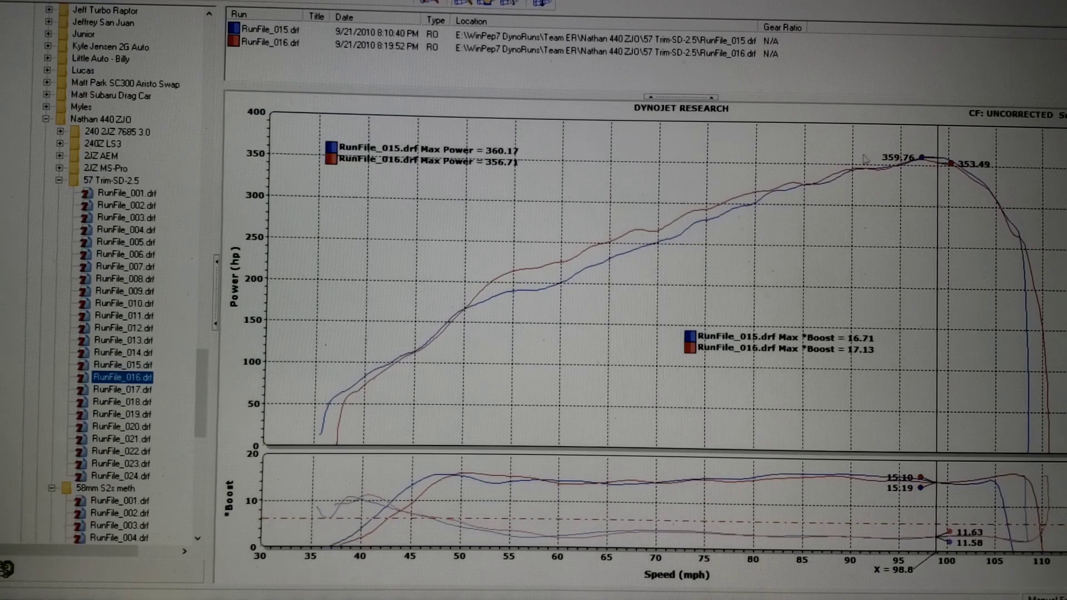
pyautogui.moveTo(873, 198)
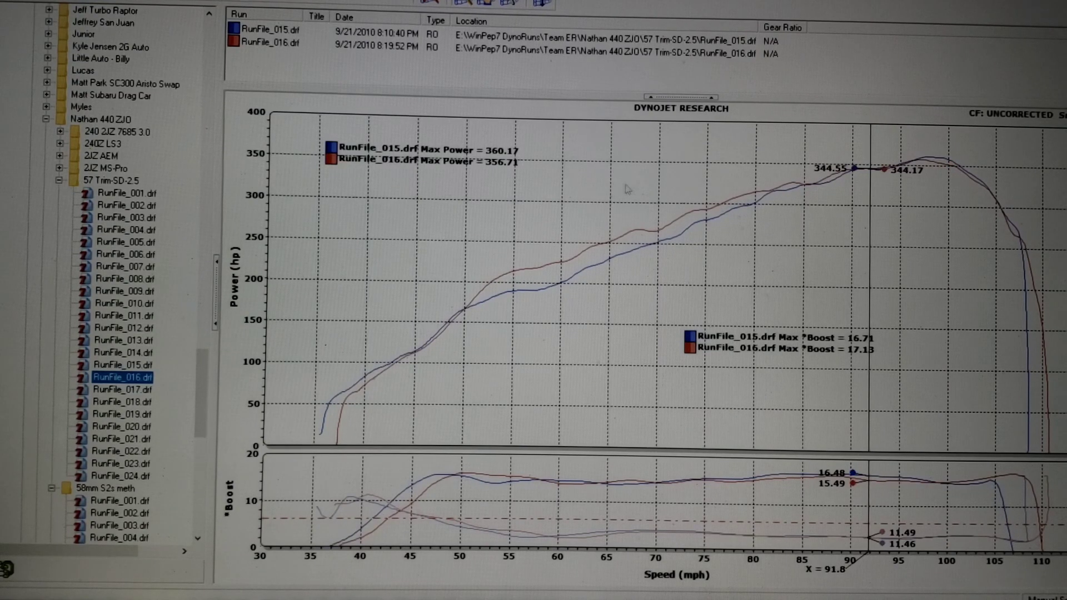
pyautogui.moveTo(888, 177)
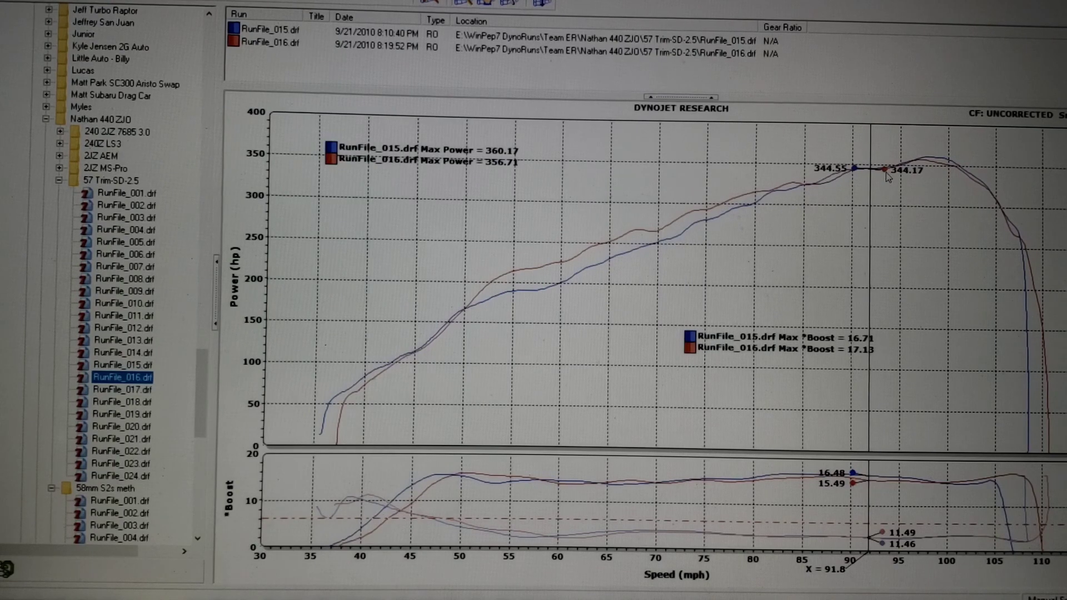
pyautogui.moveTo(791, 195)
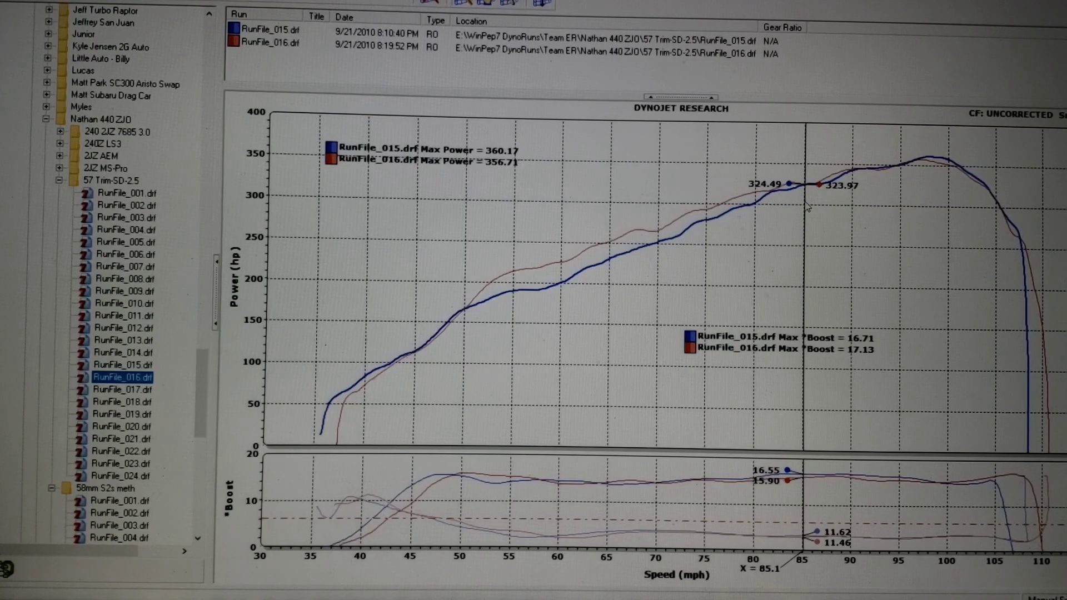
pyautogui.moveTo(567, 313)
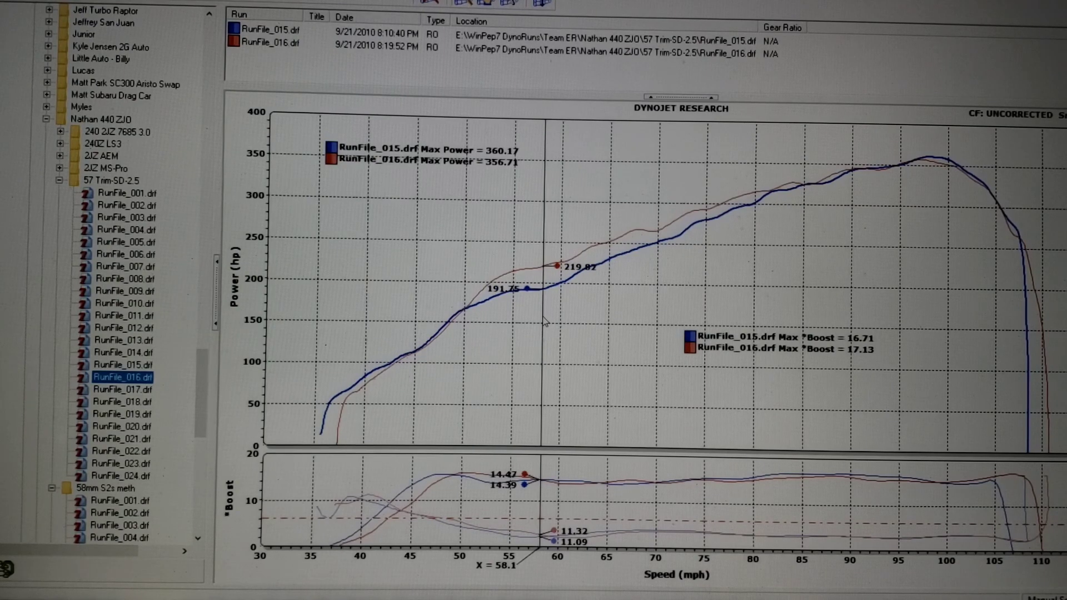
pyautogui.moveTo(944, 212)
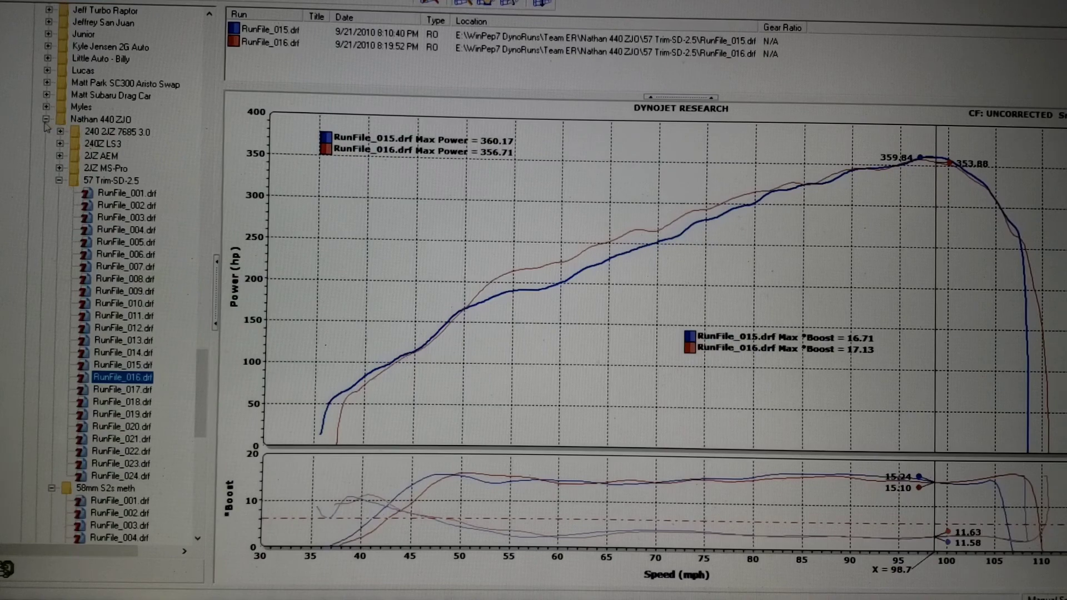
# Step: Scroll the run tree down toward The Bad Boy folder's runs 035 and 036
pyautogui.scroll(-3)
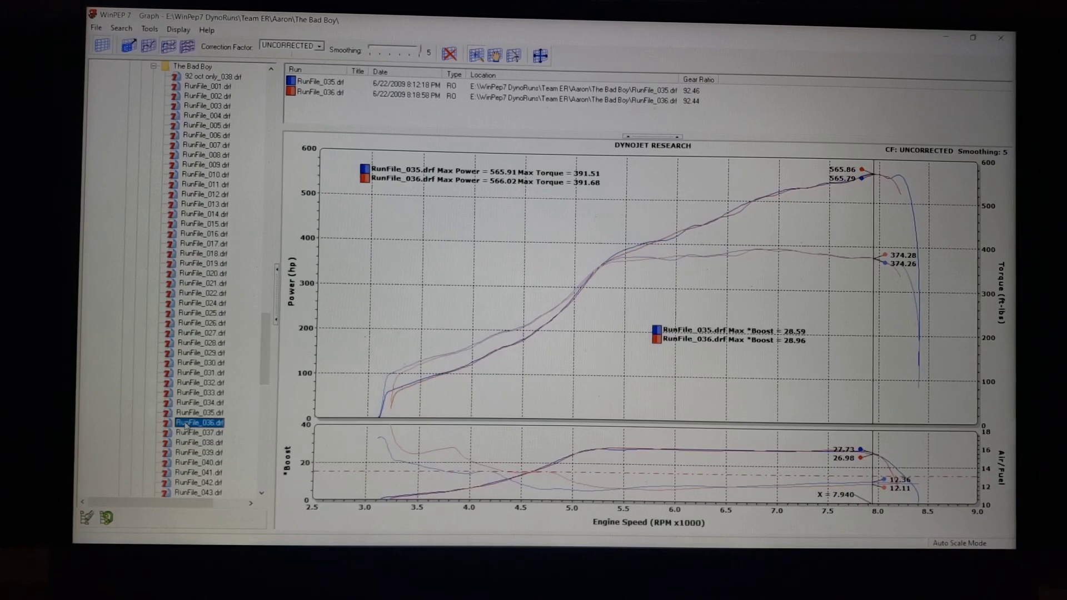
# Step: Select RunFile_037 and clear runs 035 and 036 off the graph
pyautogui.click(198, 432)
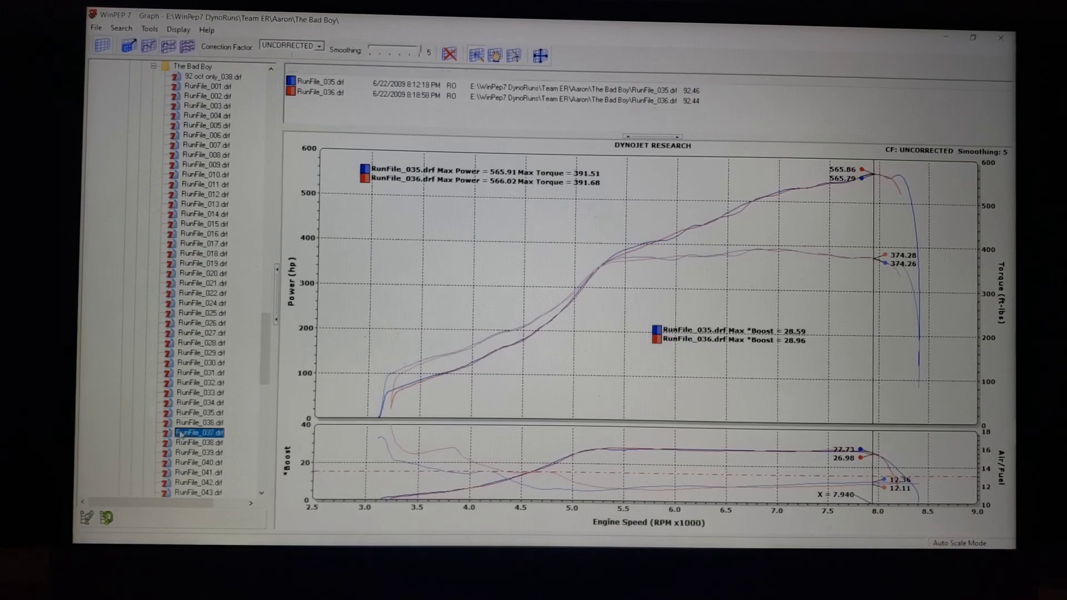
pyautogui.click(198, 432)
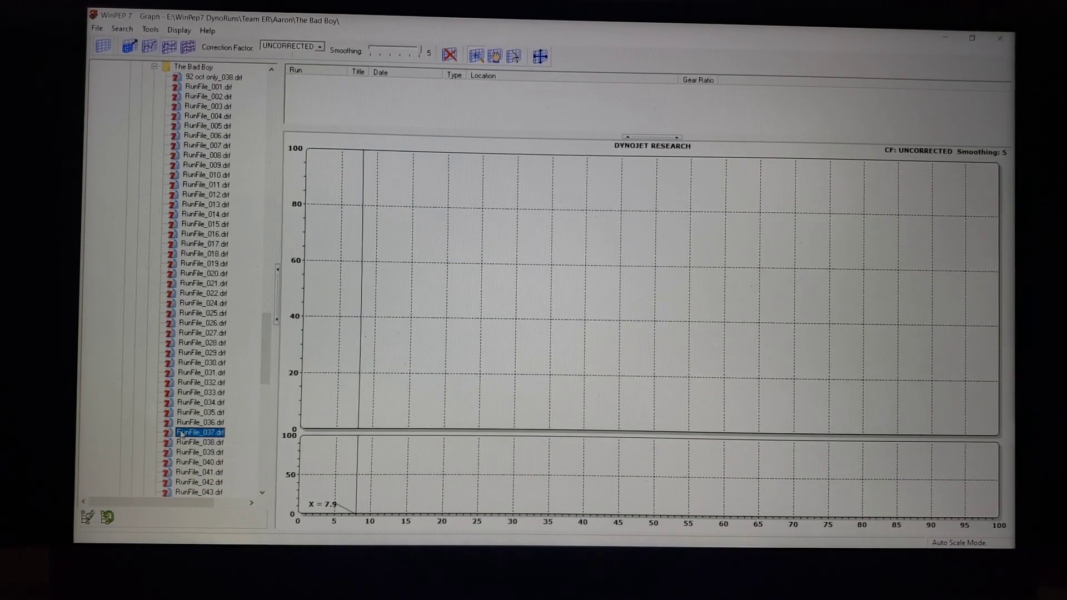
# Step: Graph runs 037 and 038 together and read about 437 vs 425 hp near 5,900 RPM
pyautogui.doubleClick(199, 432)
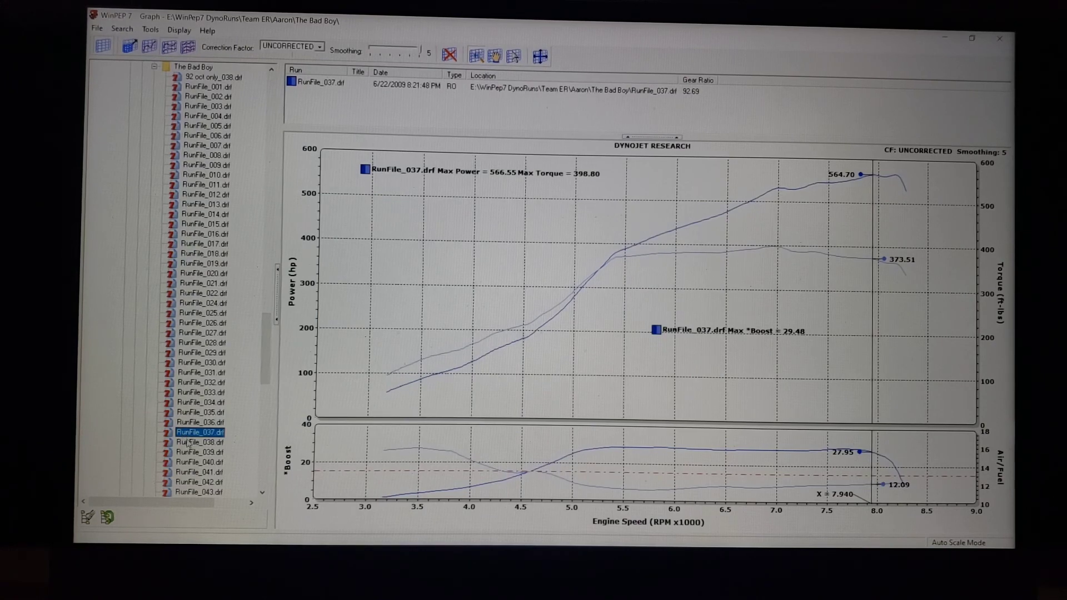
pyautogui.click(198, 441)
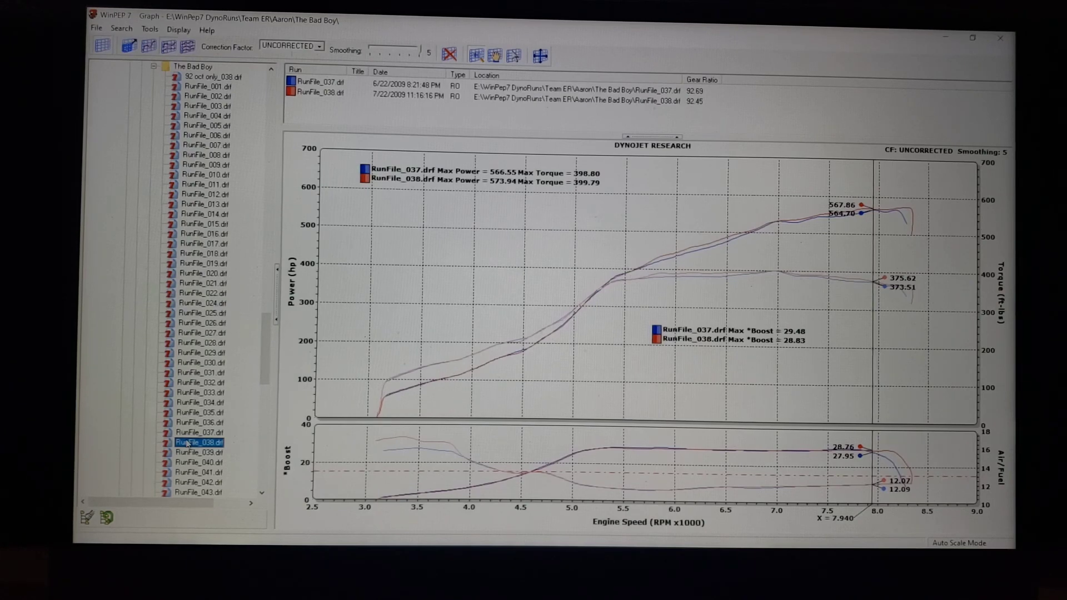
pyautogui.moveTo(346, 415)
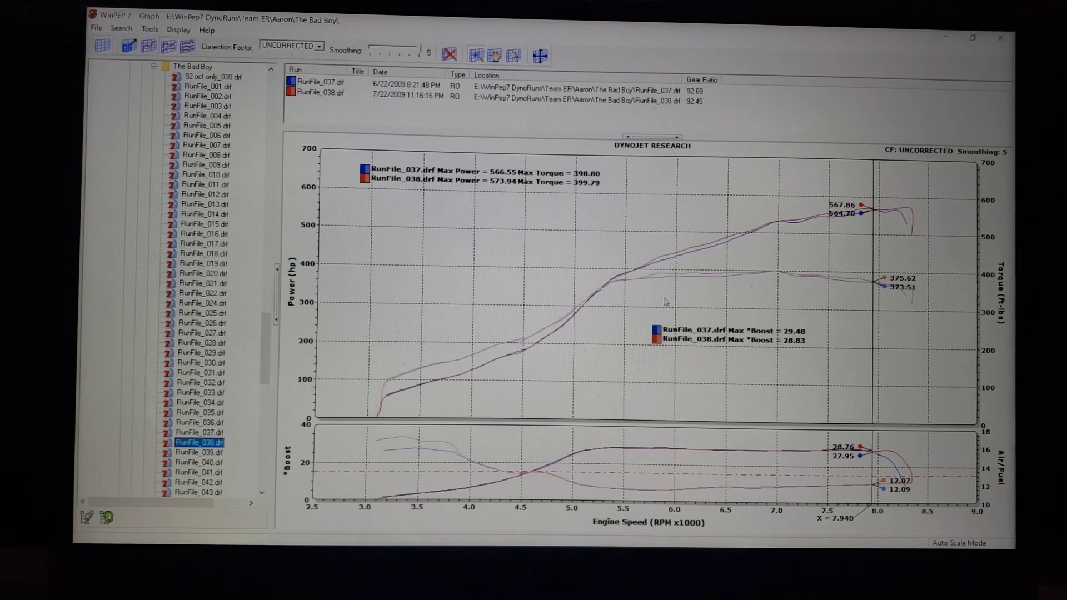
pyautogui.click(640, 299)
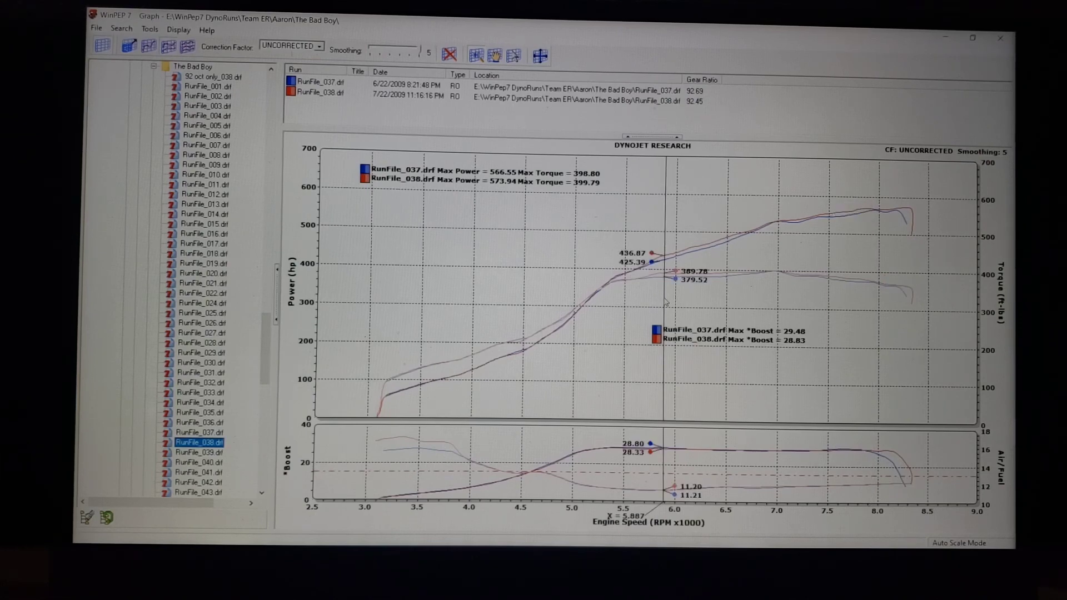